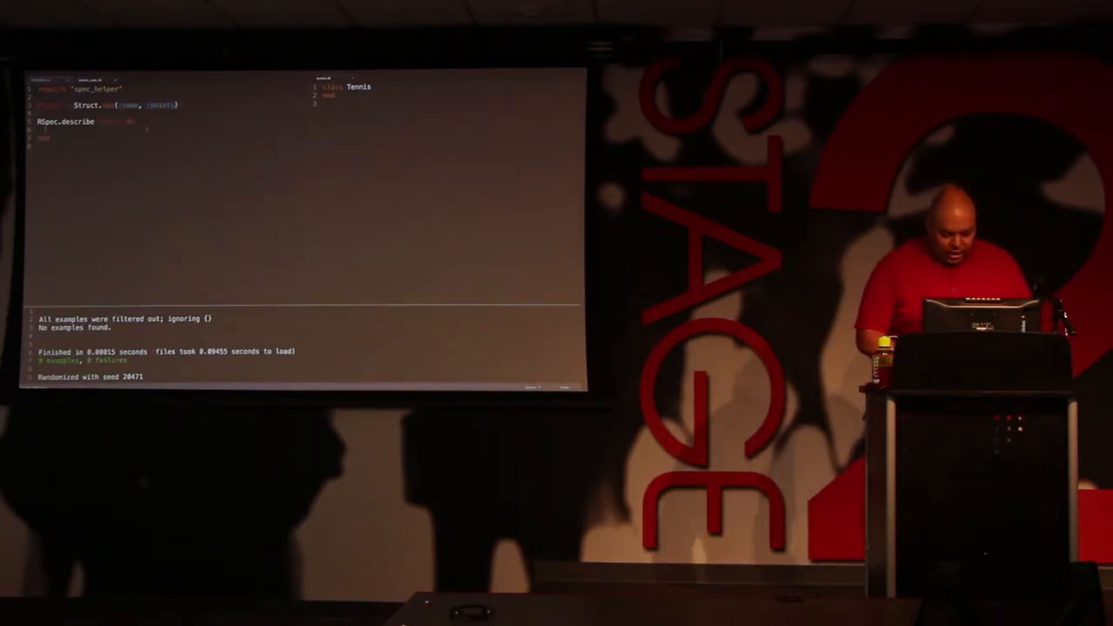
# - Write an it block creating game = Tennis.new with two zero-point Player objects
pyautogui.write('if')
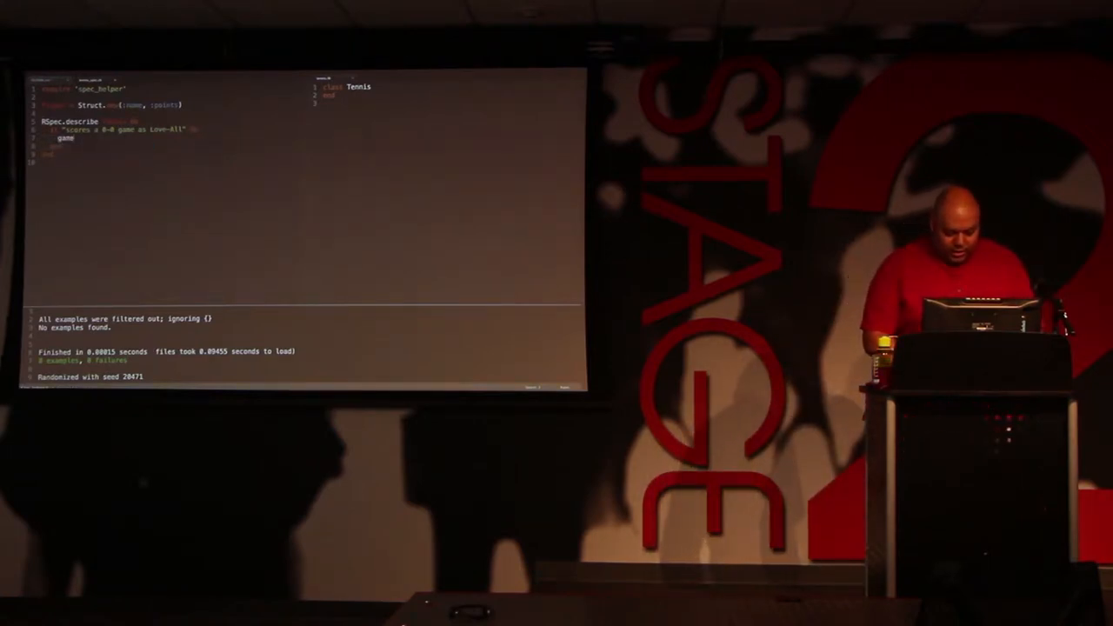
pyautogui.write('Tennis')
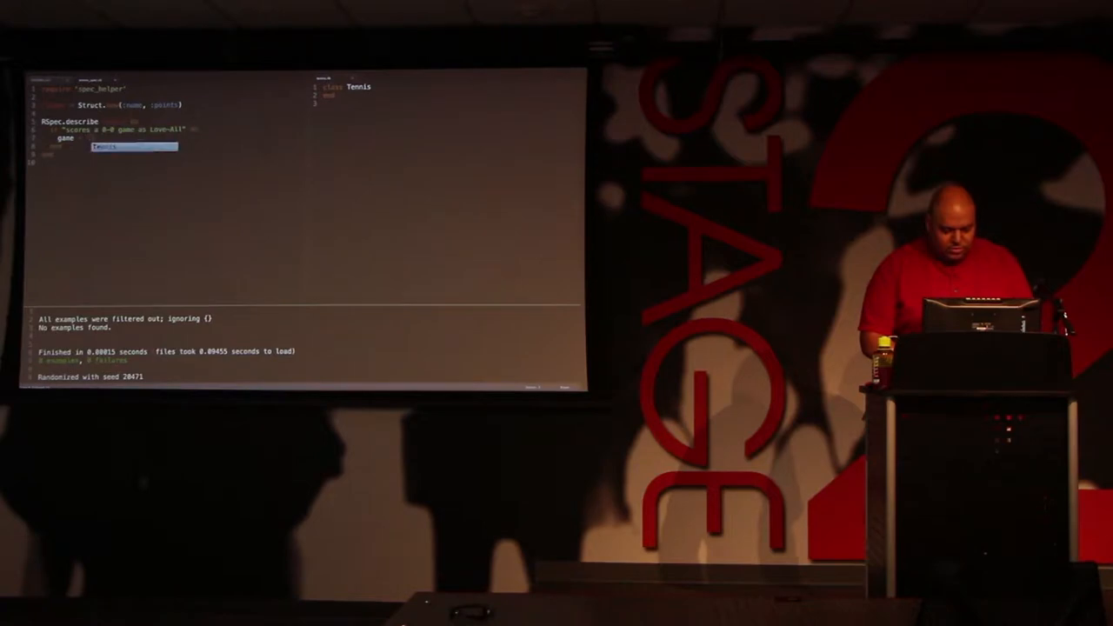
pyautogui.write('Tennis.new {}')
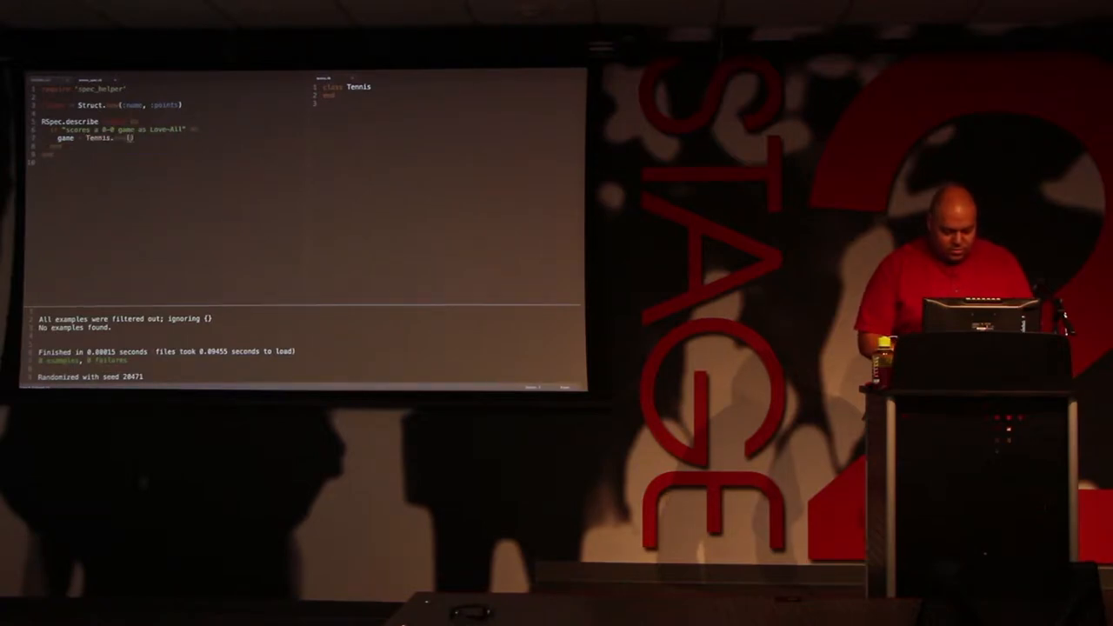
pyautogui.write('(Player.new)')
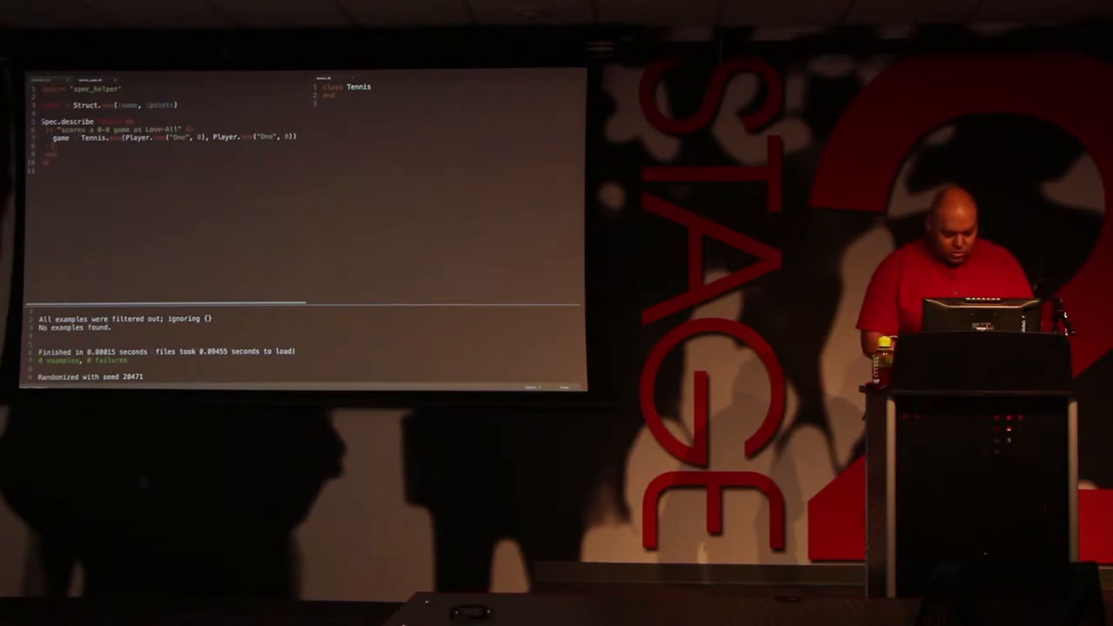
# - Add expect(game.score).to eq 'Love-All' to the example
pyautogui.write('expect(game).to')
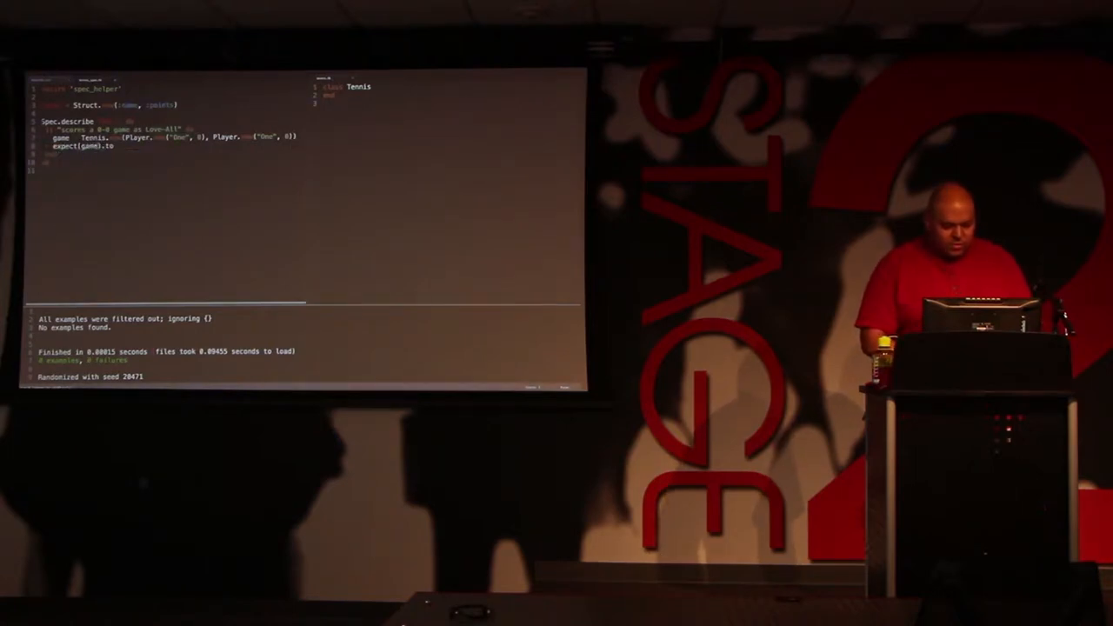
pyautogui.write('.score')
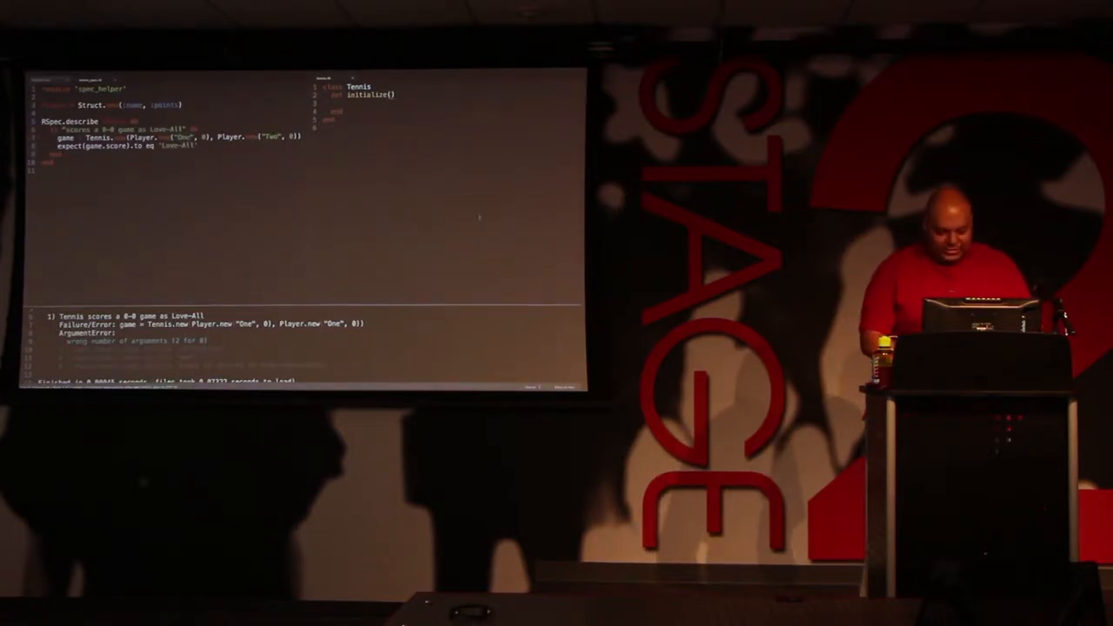
pyautogui.write('player1, player2')
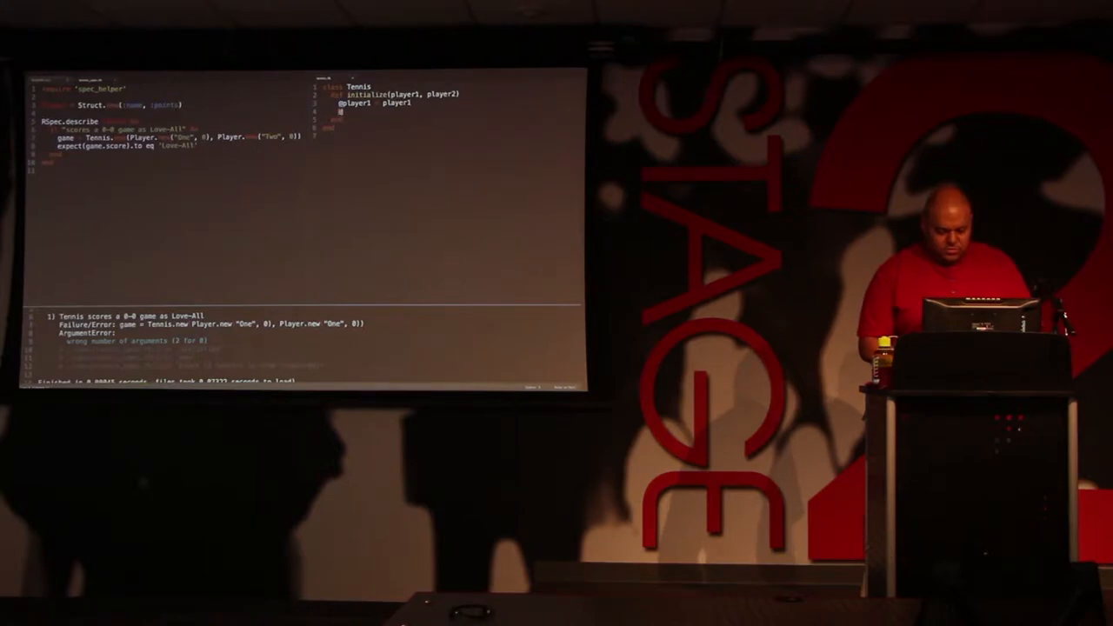
pyautogui.write('@la')
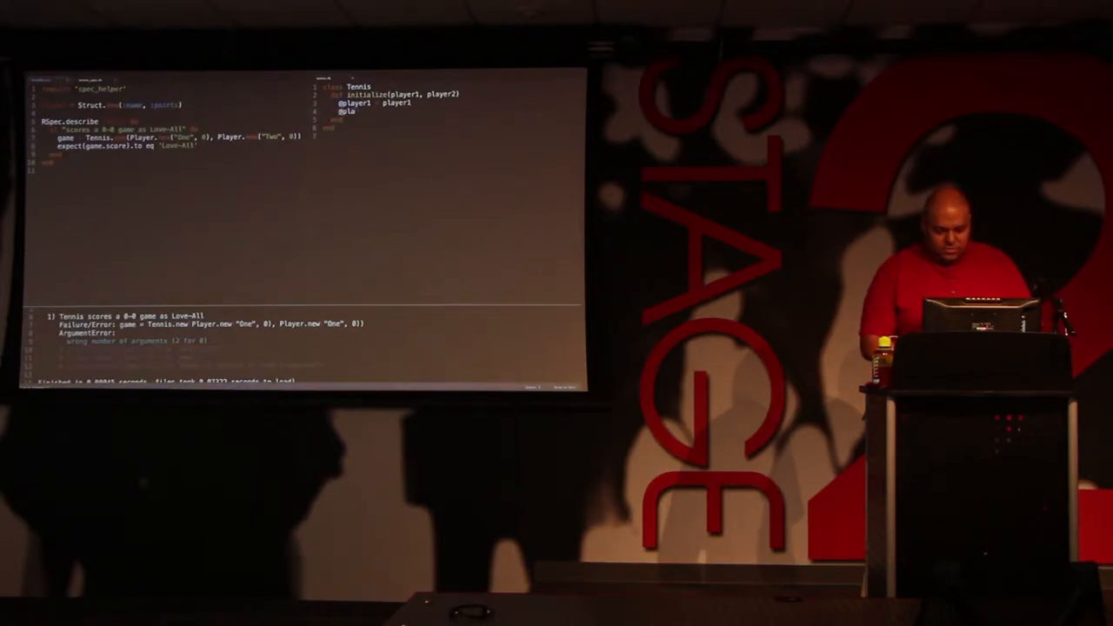
pyautogui.write('player2')
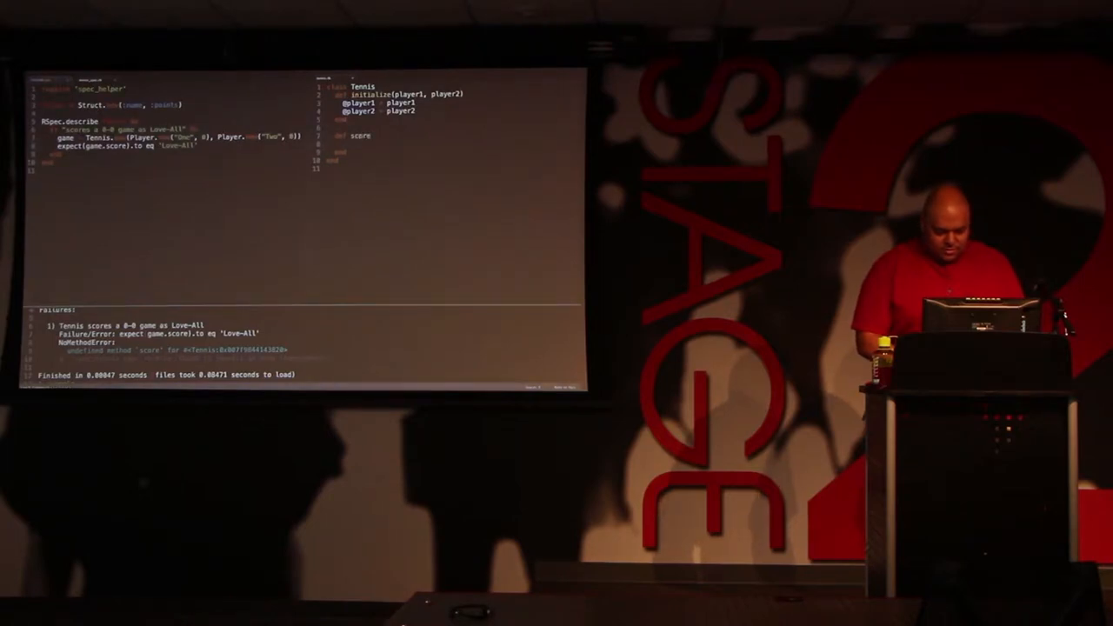
# - Make score return the string 'Love-All'
pyautogui.write("'Love-All' if")
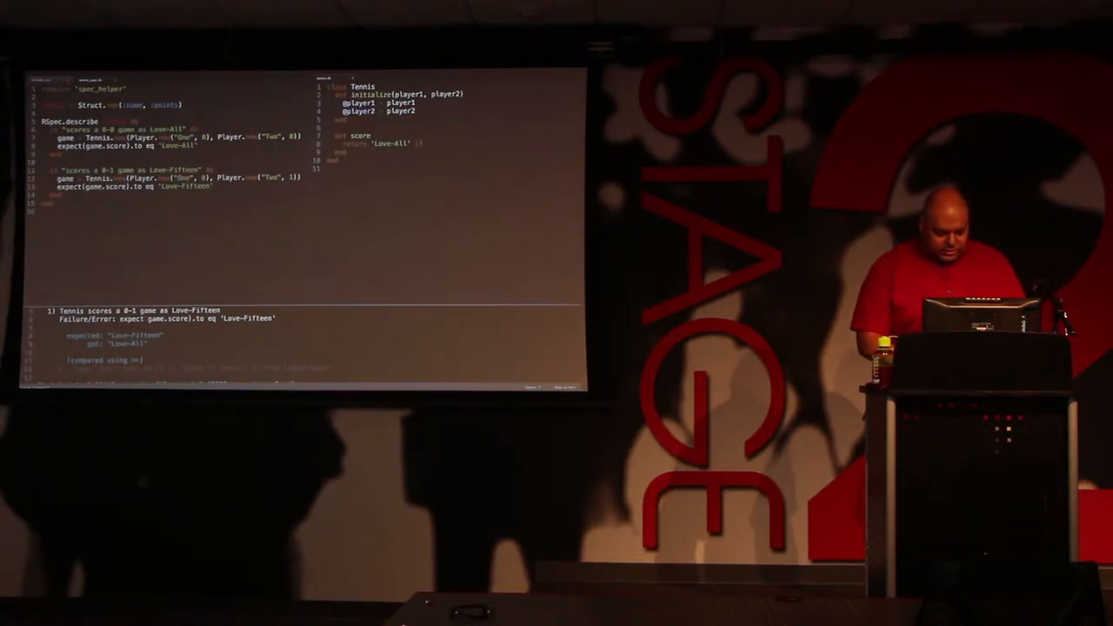
pyautogui.write('@player1 == 0')
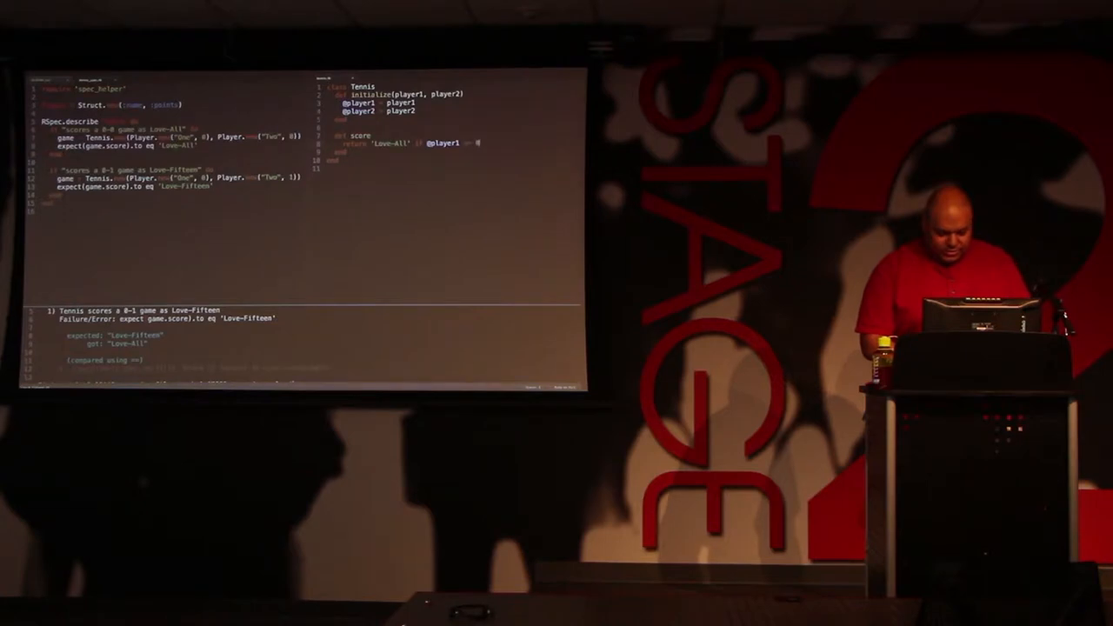
pyautogui.write('player2.points')
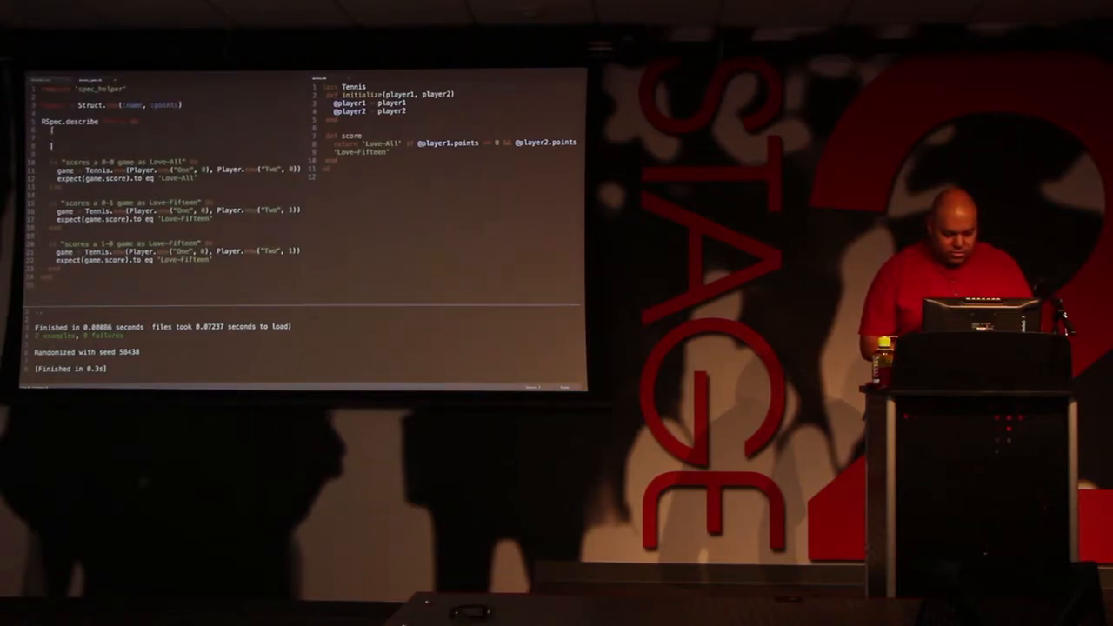
pyautogui.write('[0, 1]')
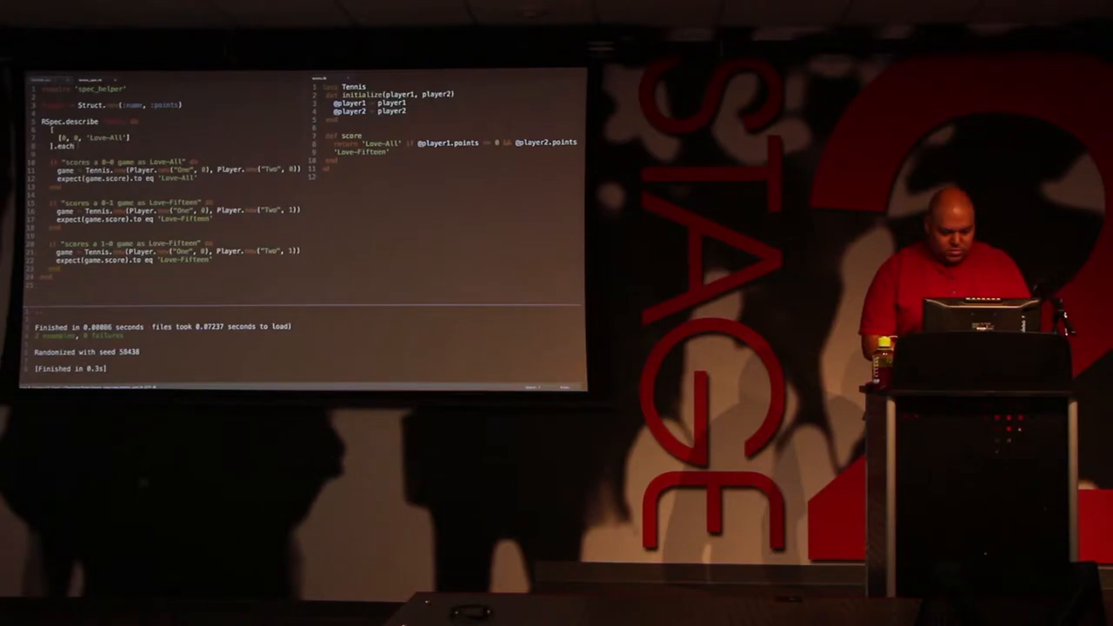
# - Wrap the example in .each |p1, p2, output| over the score table
pyautogui.write('|variable|')
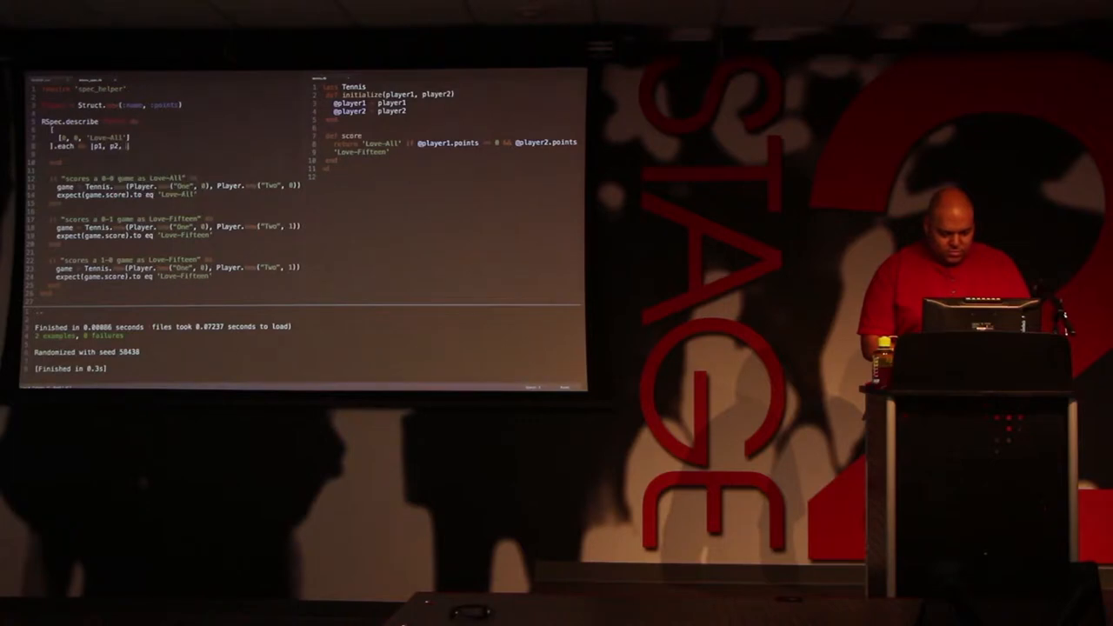
pyautogui.write('output')
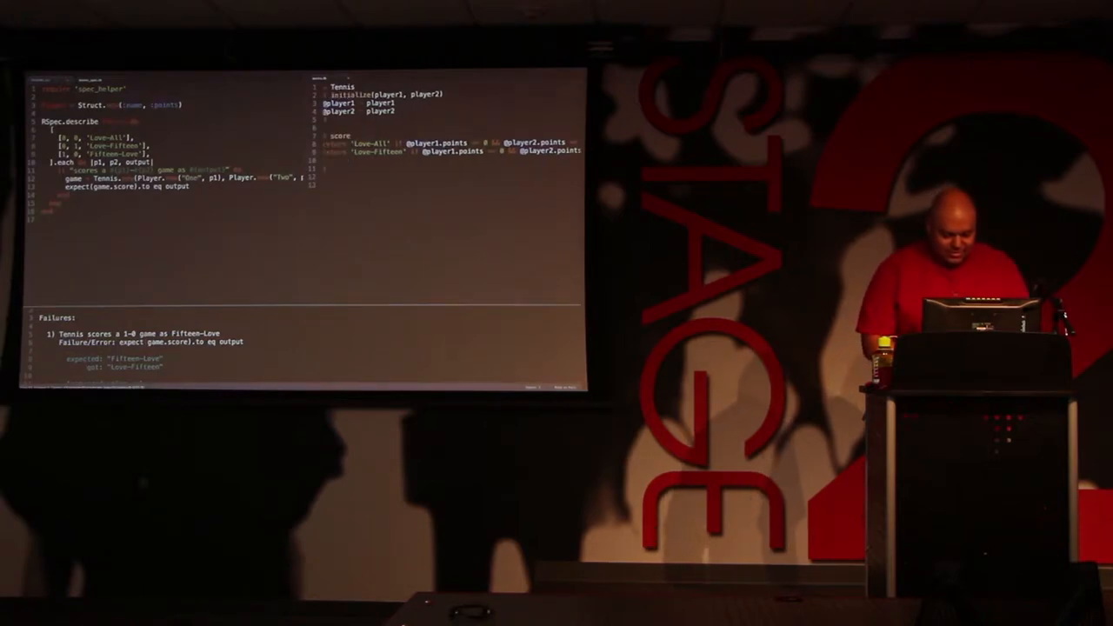
# - Add a 'Fifteen-Love' return branch to score
pyautogui.write("'Fifteen-Love")
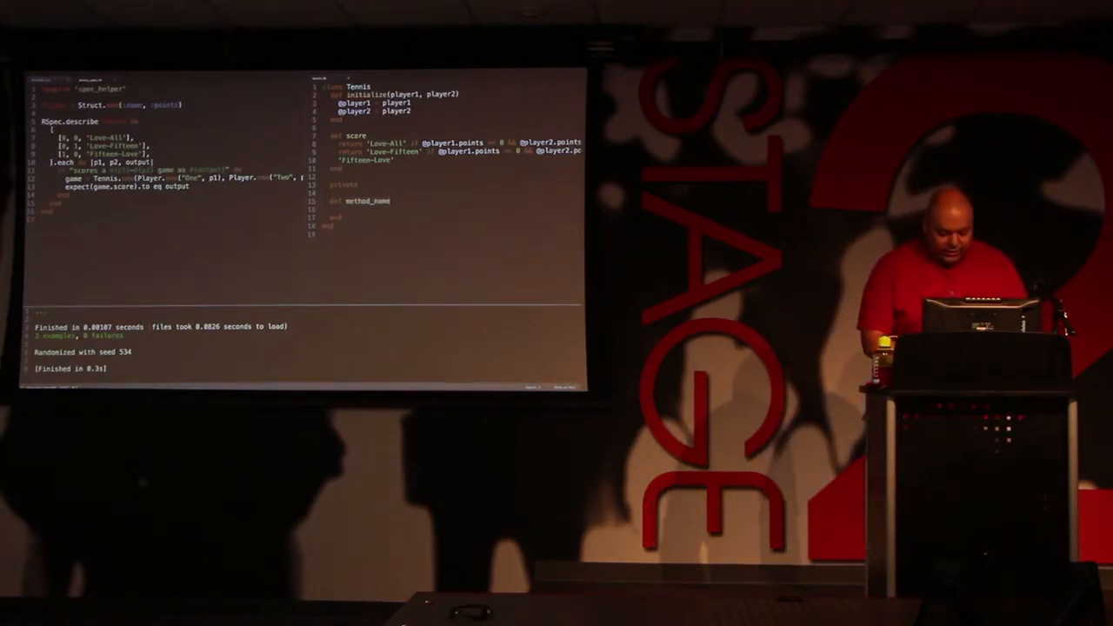
# - Define points_to_score(points) with a hash mapping 0 => 'Love'
pyautogui.write('points_to_s')
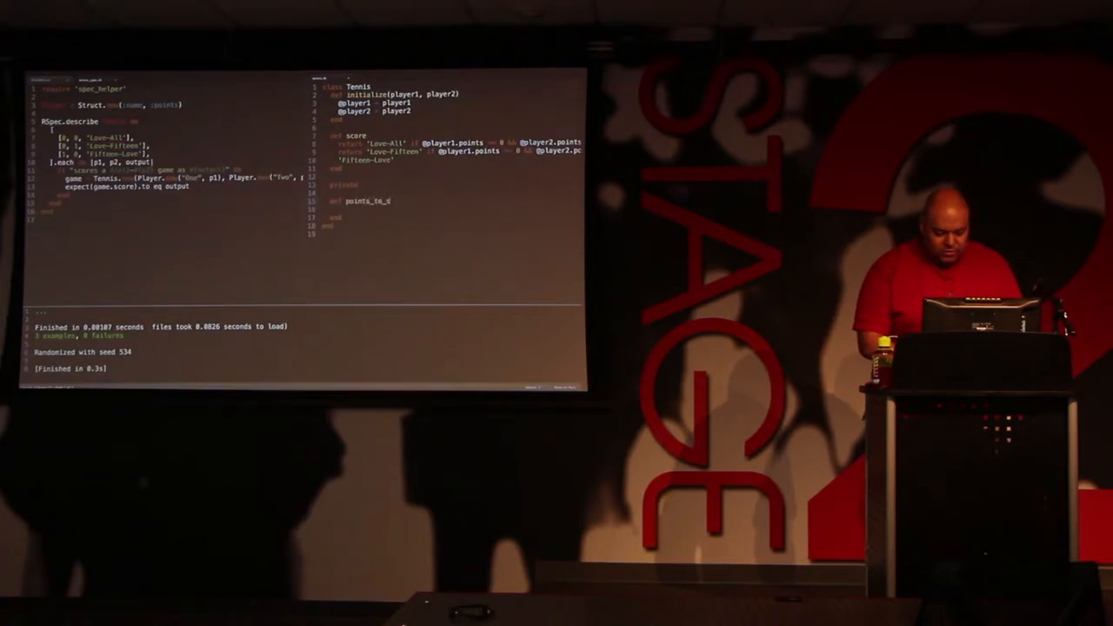
pyautogui.write('core')
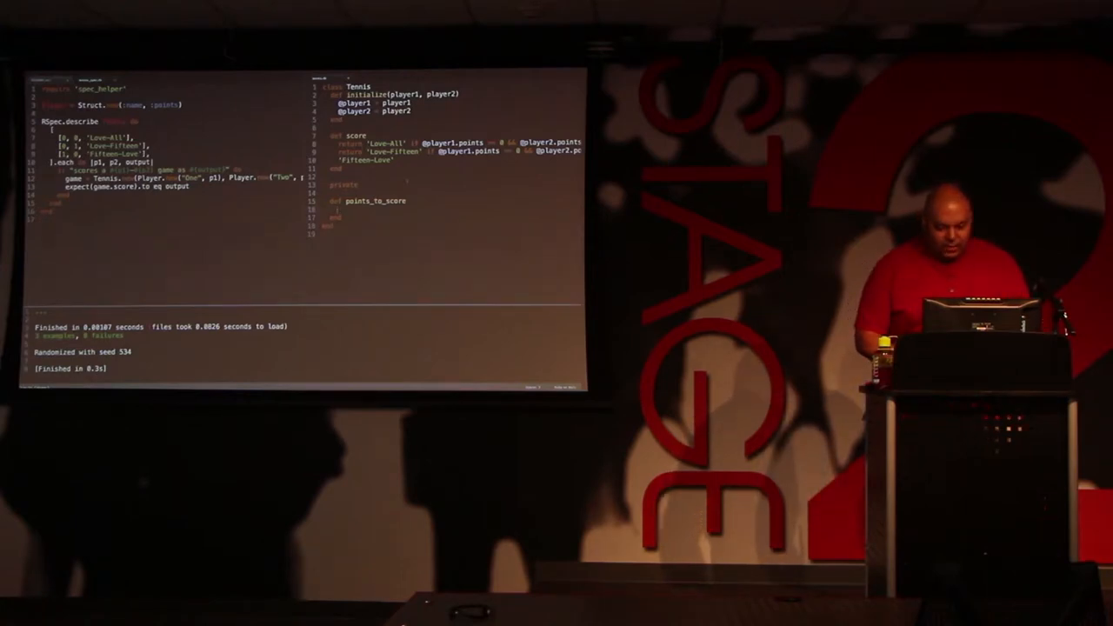
pyautogui.write('points)')
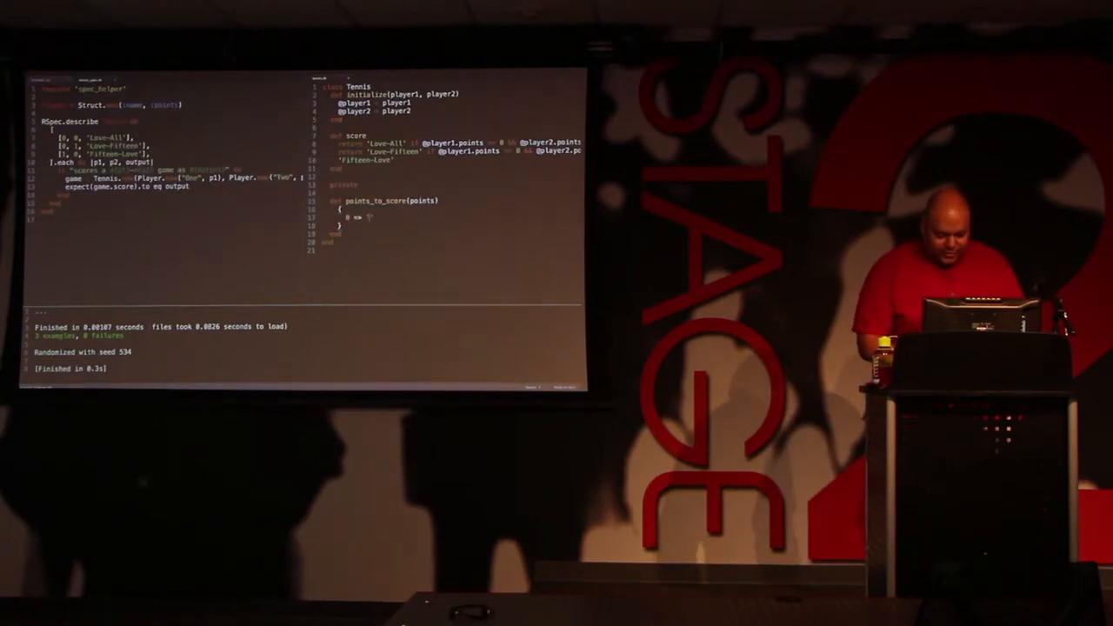
pyautogui.write("'Love'")
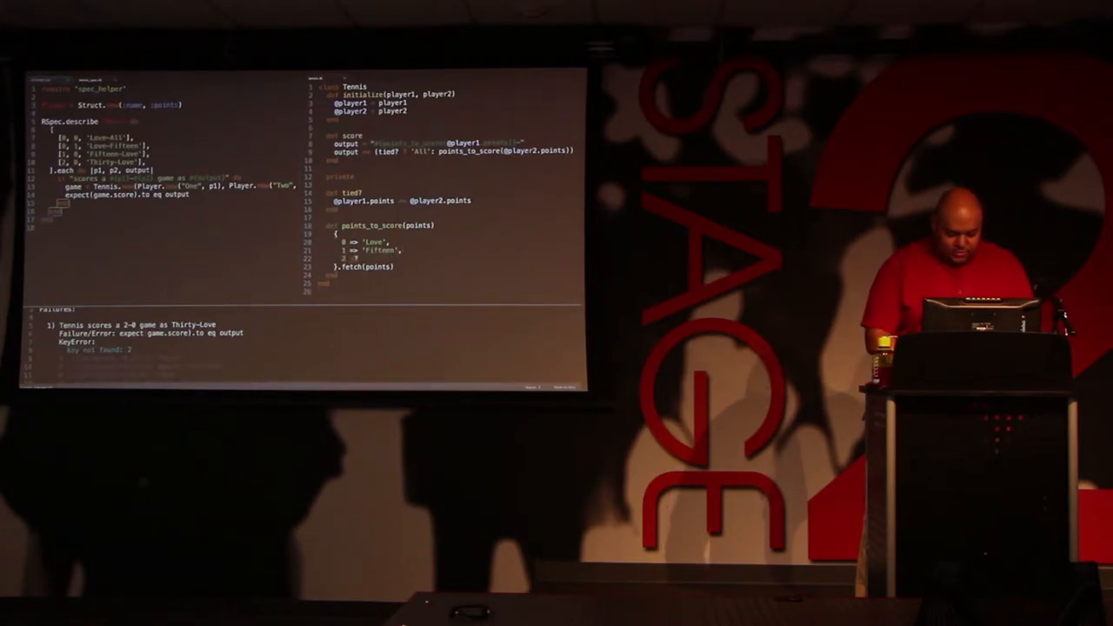
# - Add a 2 => 'Thirty' entry to the points_to_score hash
pyautogui.write("2 => 'Third',")
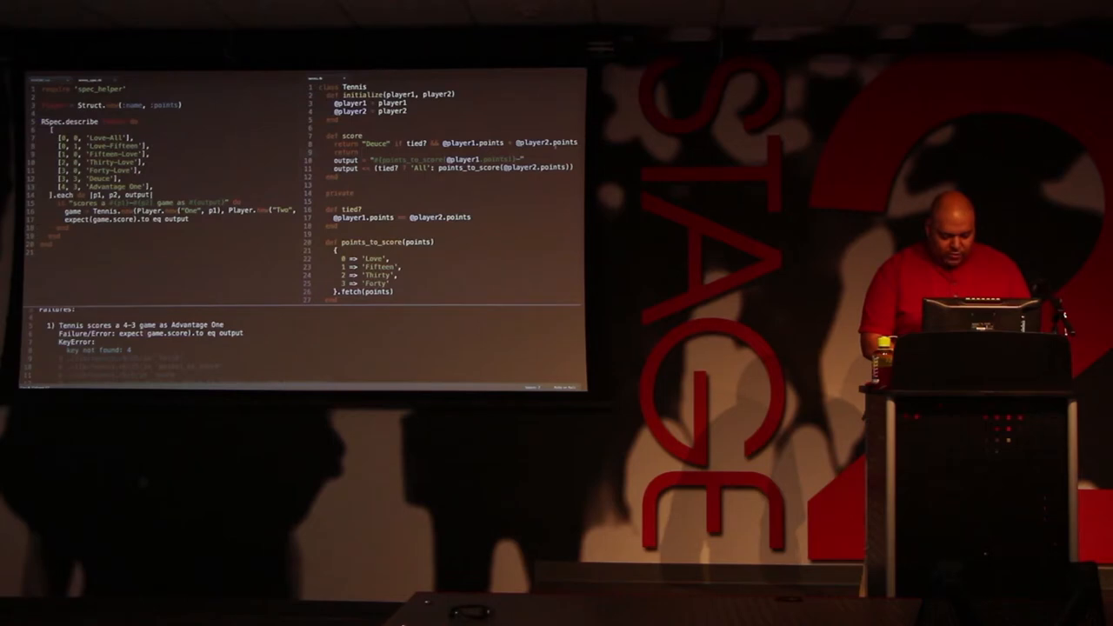
# - Call advantage_score from score and begin defining it
pyautogui.write('advantage_score if @player1.points > @player2.points')
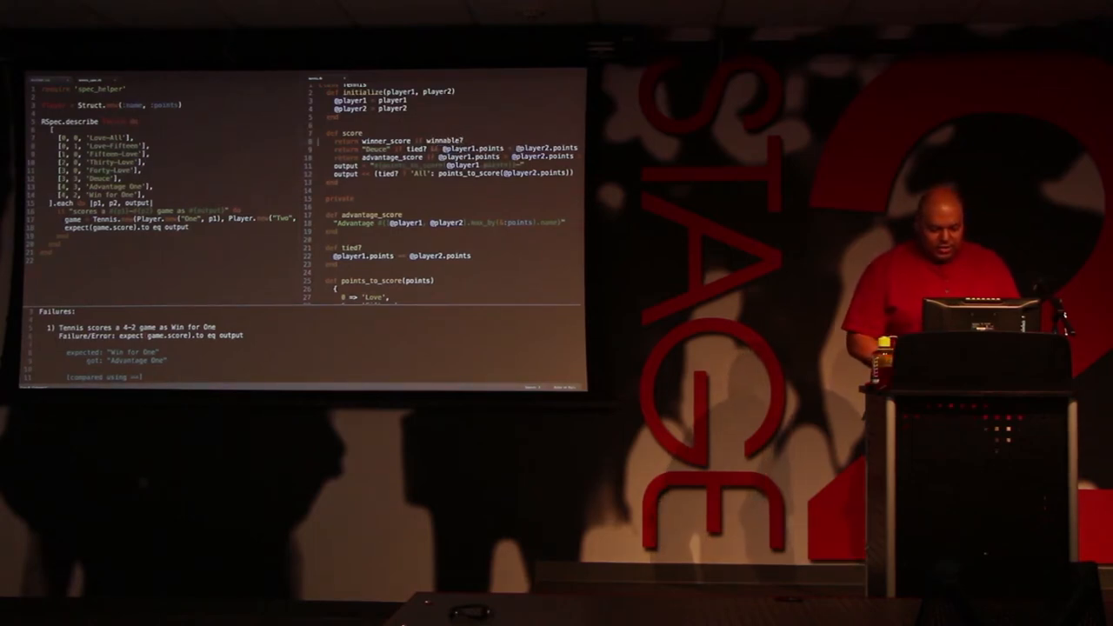
# - Rewrite winnable? with .max >= 3 and .abs on the point difference so 4-2 scores as a win
pyautogui.scroll(-3)
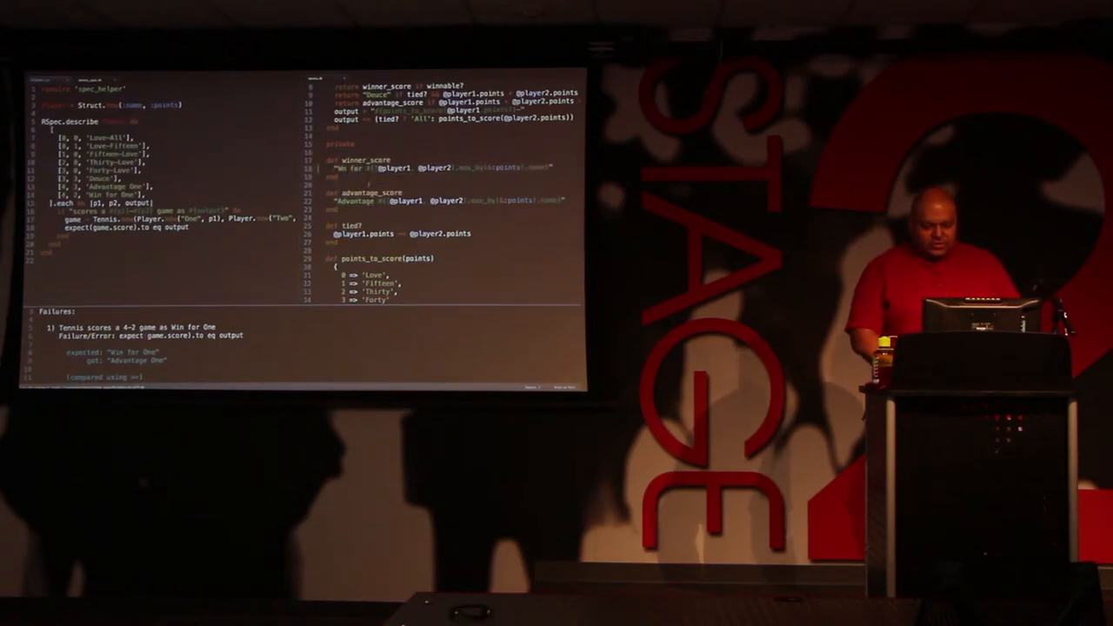
pyautogui.scroll(-3)
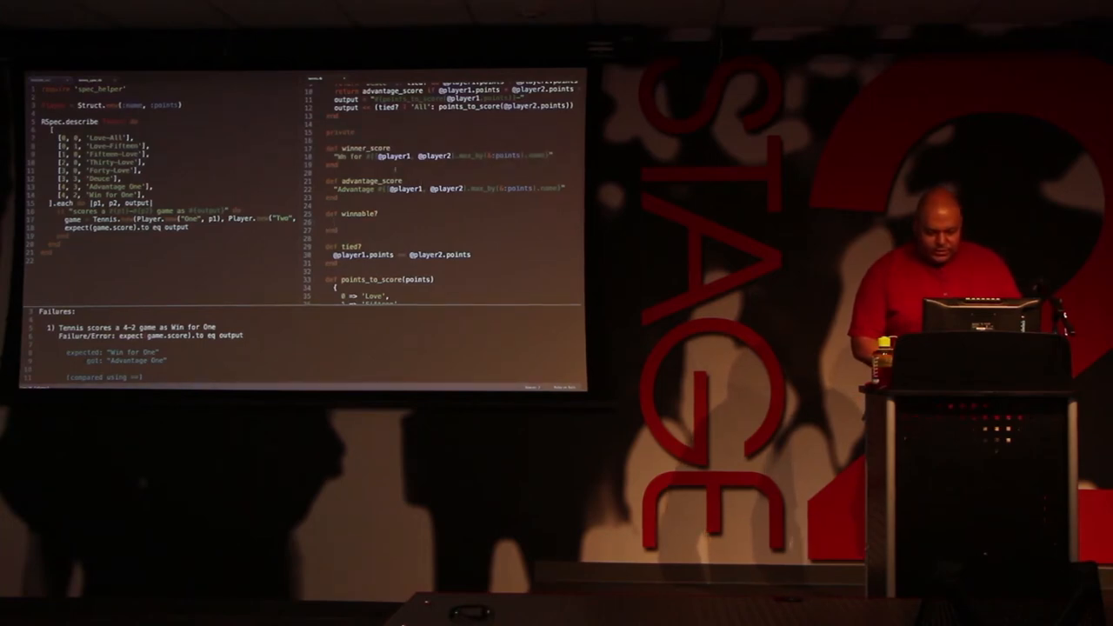
pyautogui.scroll(3)
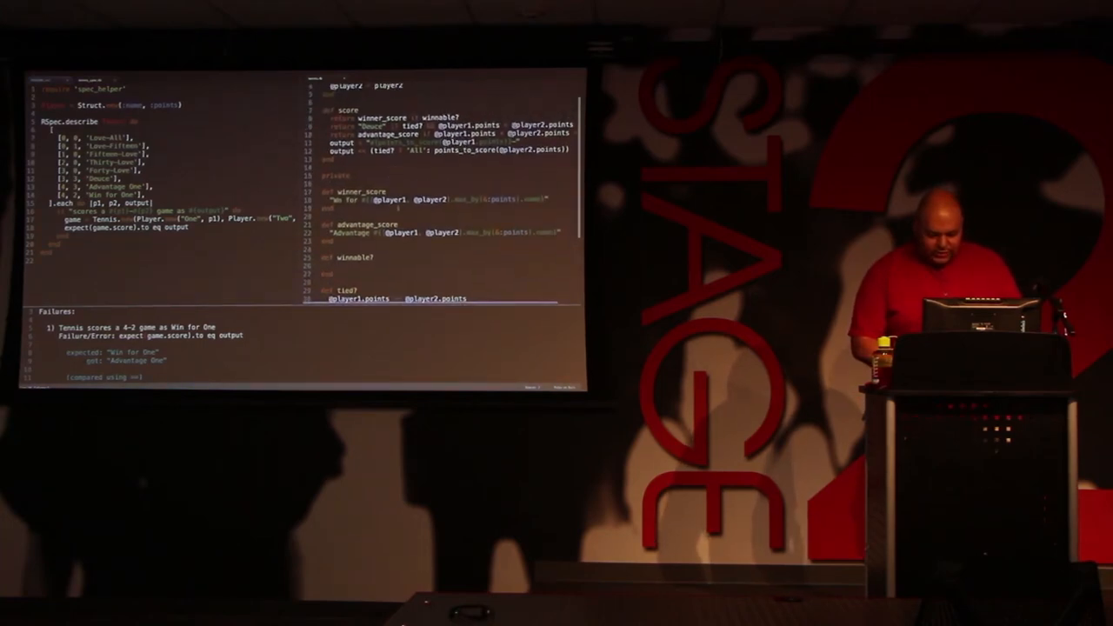
pyautogui.scroll(-3)
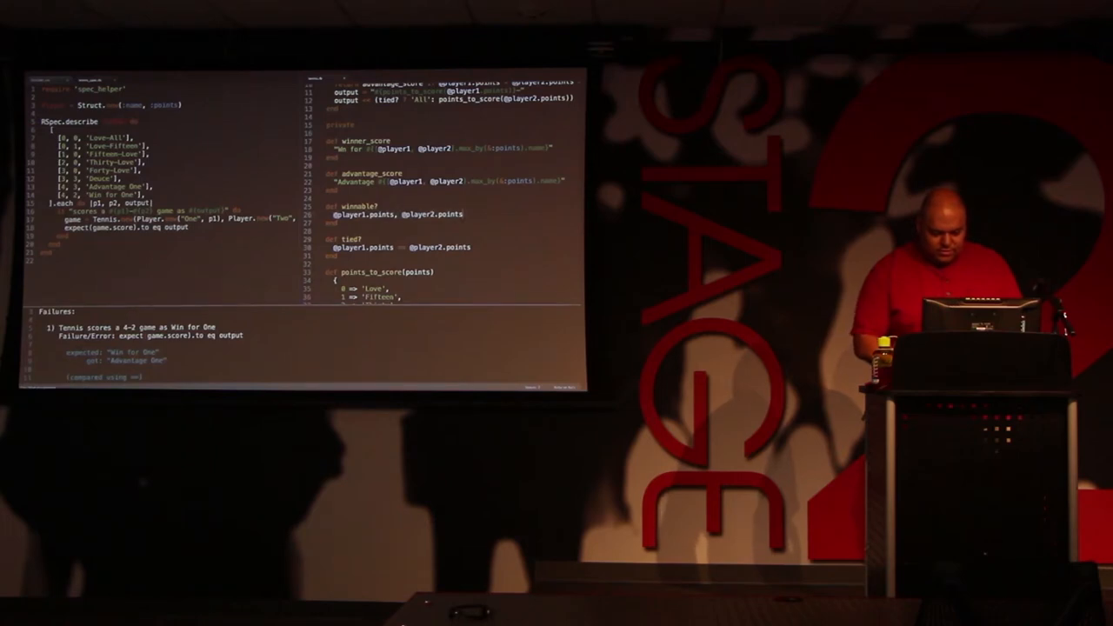
pyautogui.write('.max >= 3 &&')
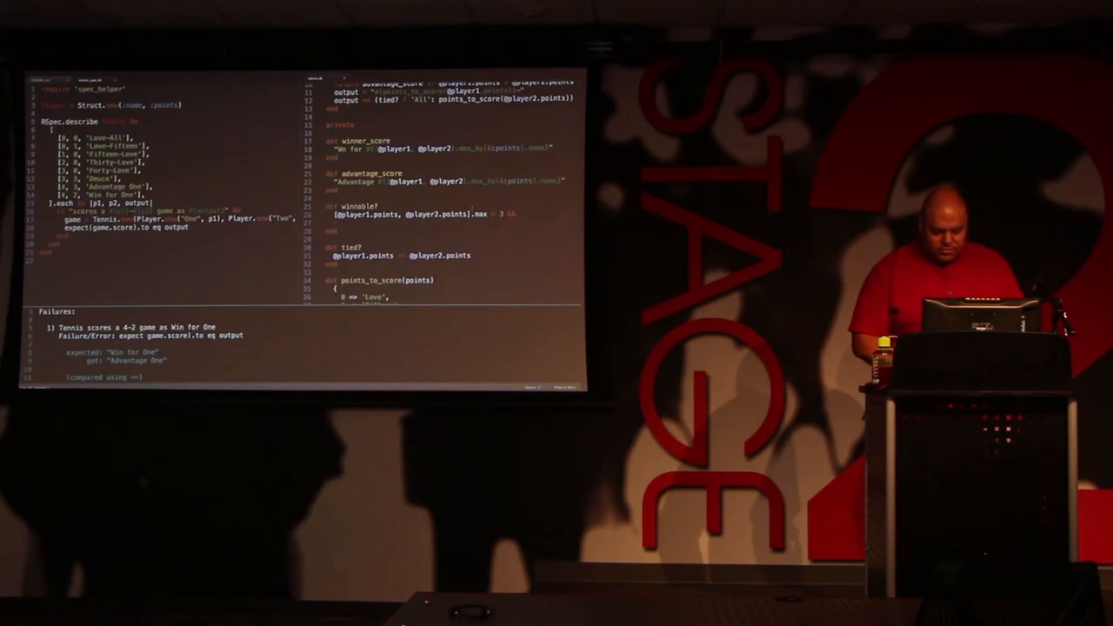
pyautogui.scroll(-3)
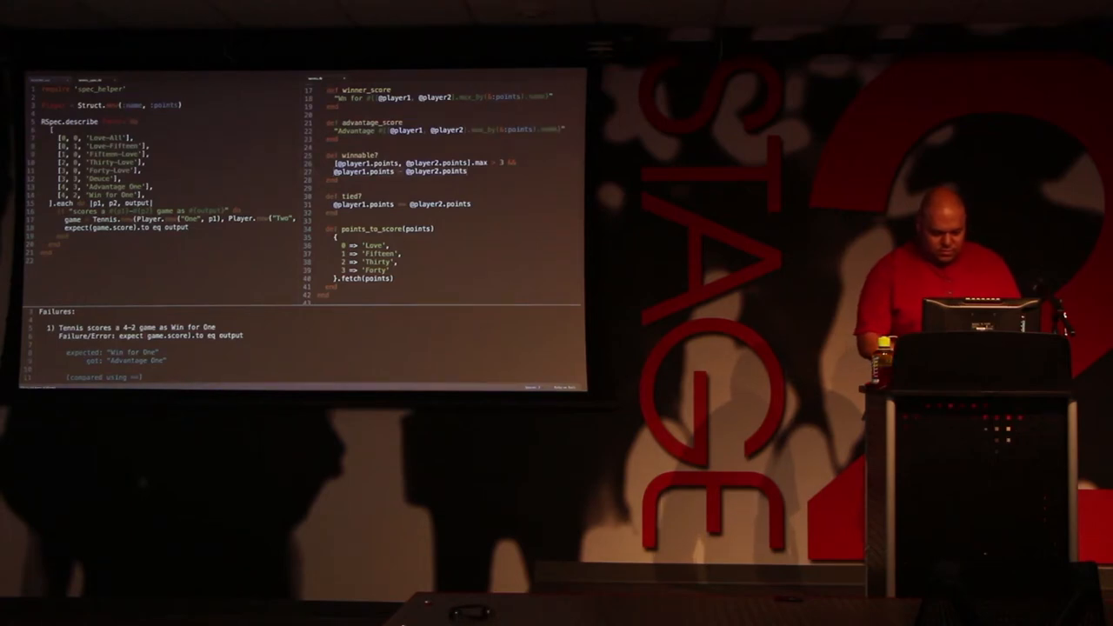
pyautogui.write('.abs > 1')
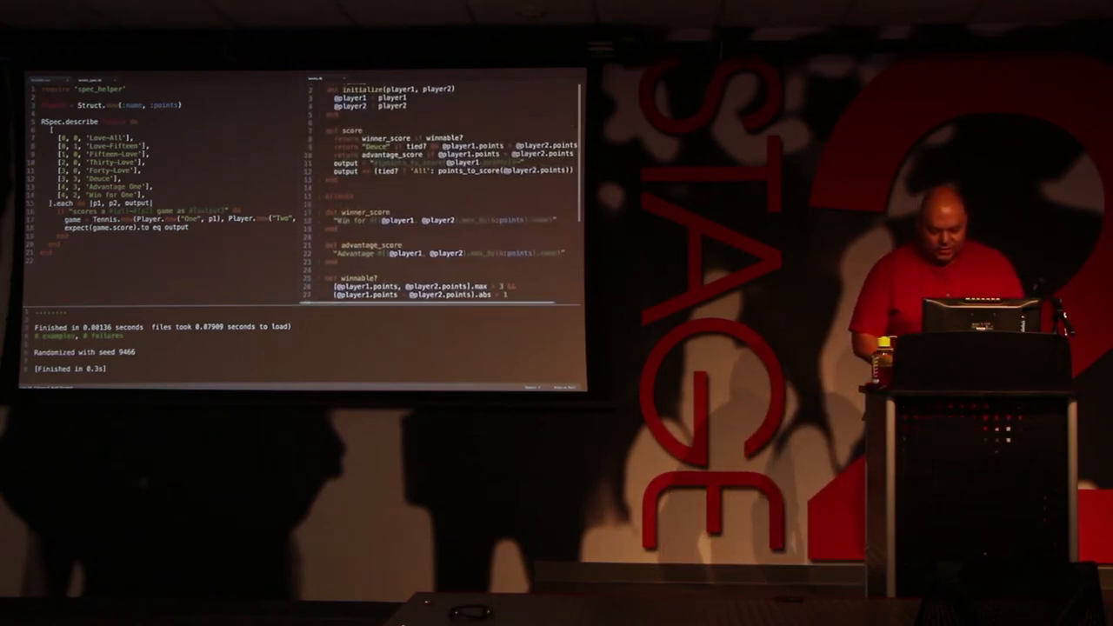
# - Review the winner helper using max_by(&:points).name and the in_deuce? check in score
pyautogui.scroll(-3)
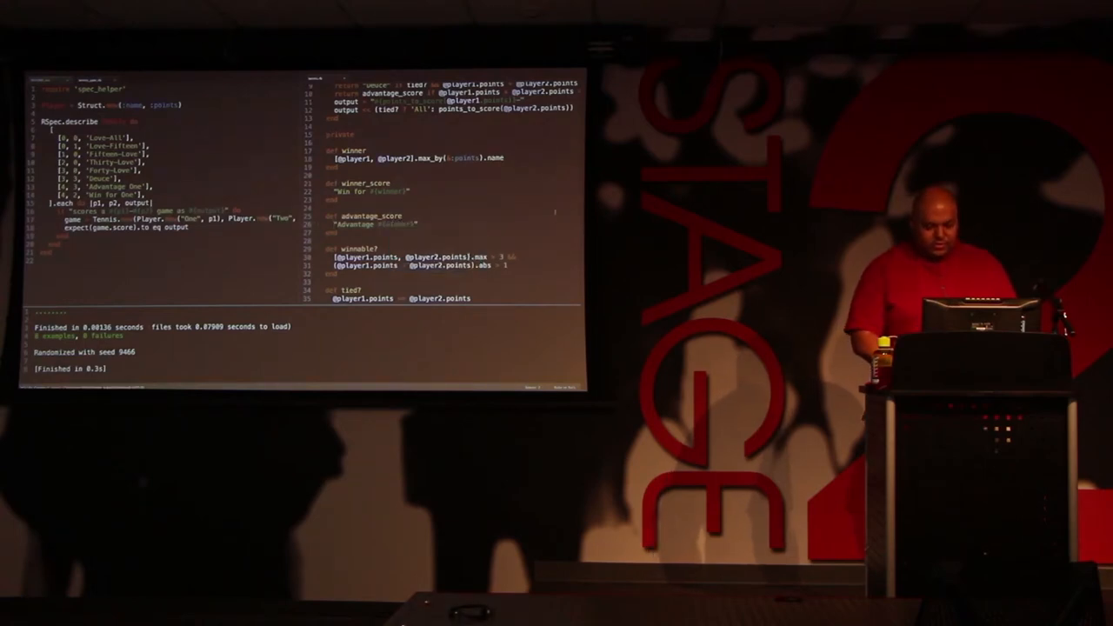
pyautogui.scroll(3)
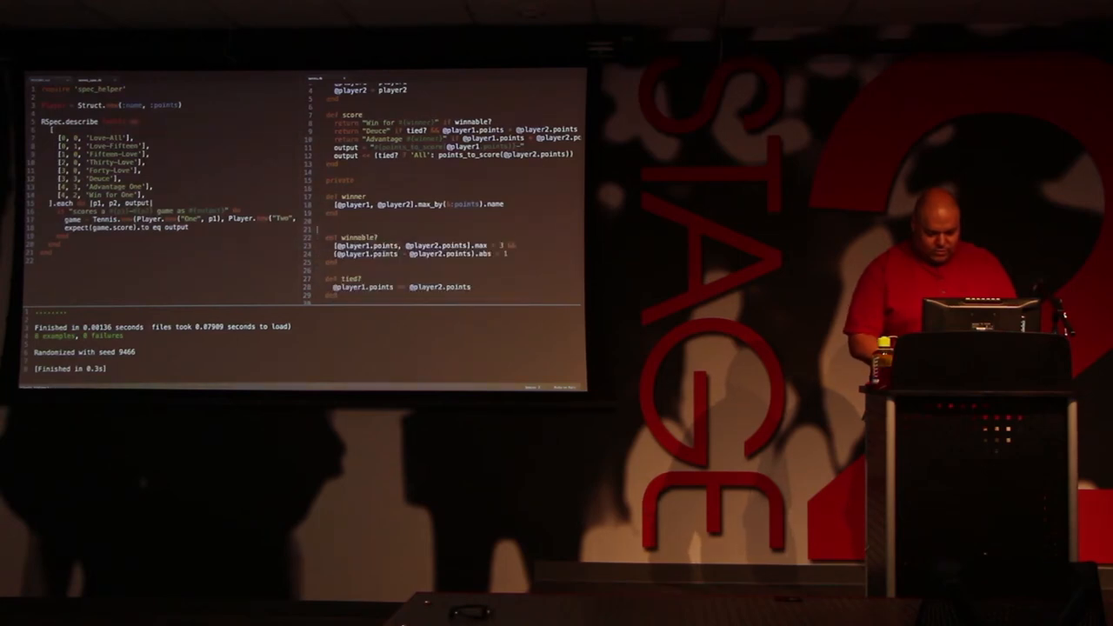
pyautogui.scroll(-3)
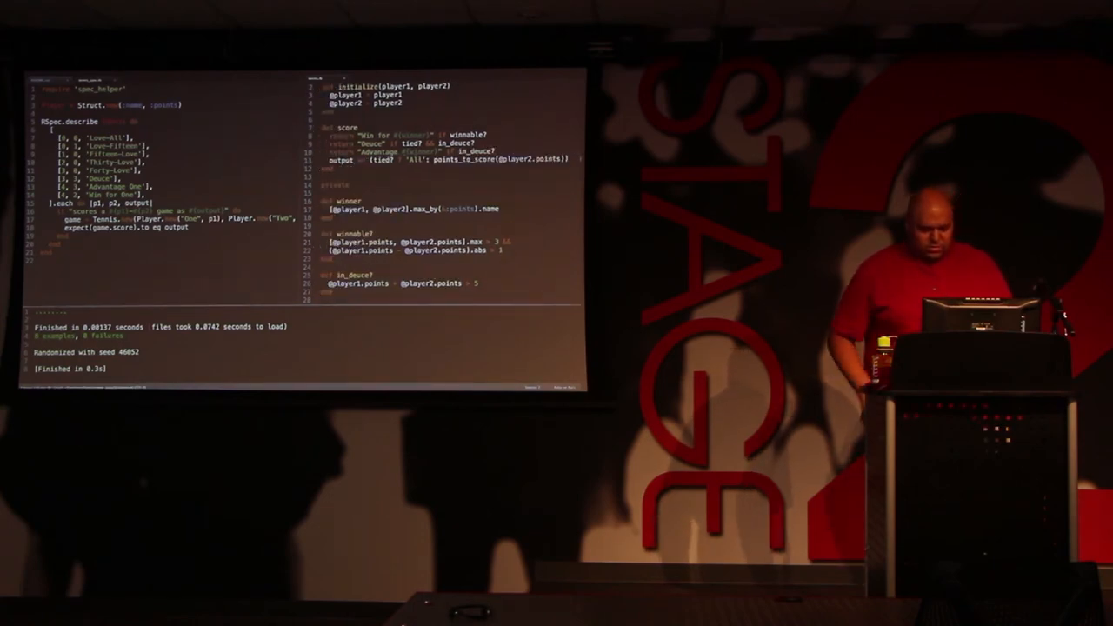
# - Run rspec against the extended Fifteen-Love through Win for One spec rows
pyautogui.press('Return')
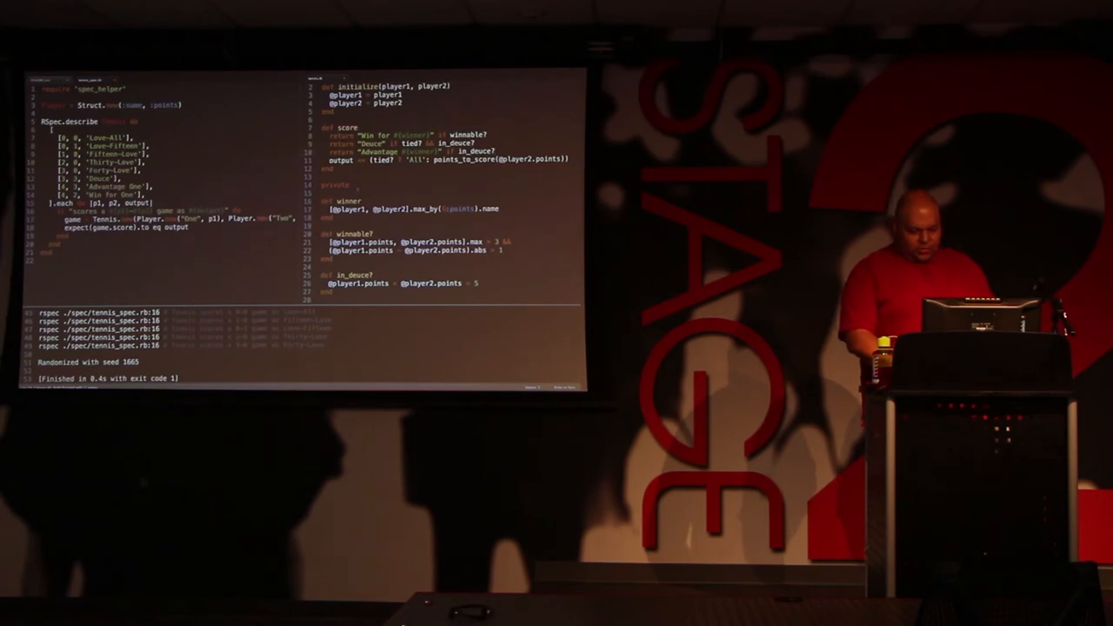
pyautogui.scroll(-3)
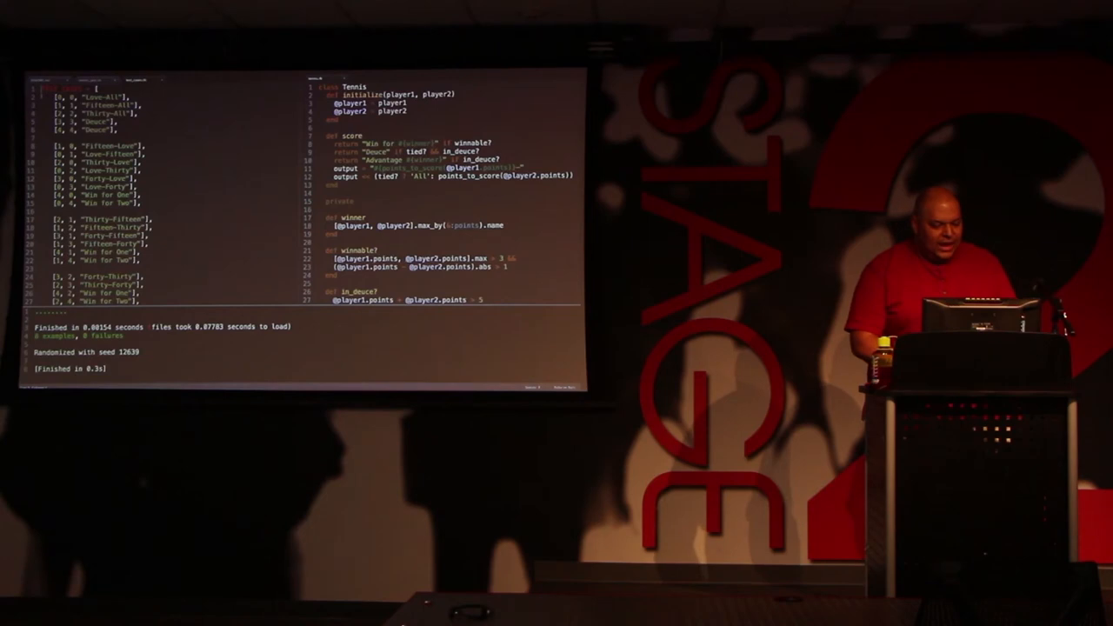
# - Scroll through the original Kata's tennis.rb with won_point and nested if/else score branching
pyautogui.scroll(-3)
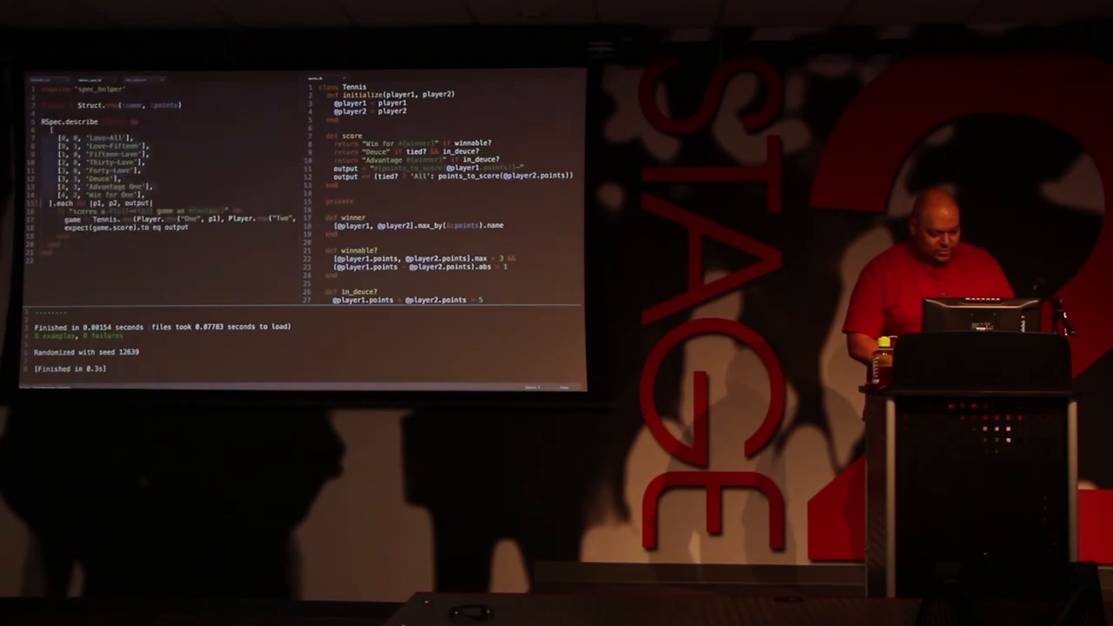
pyautogui.scroll(-3)
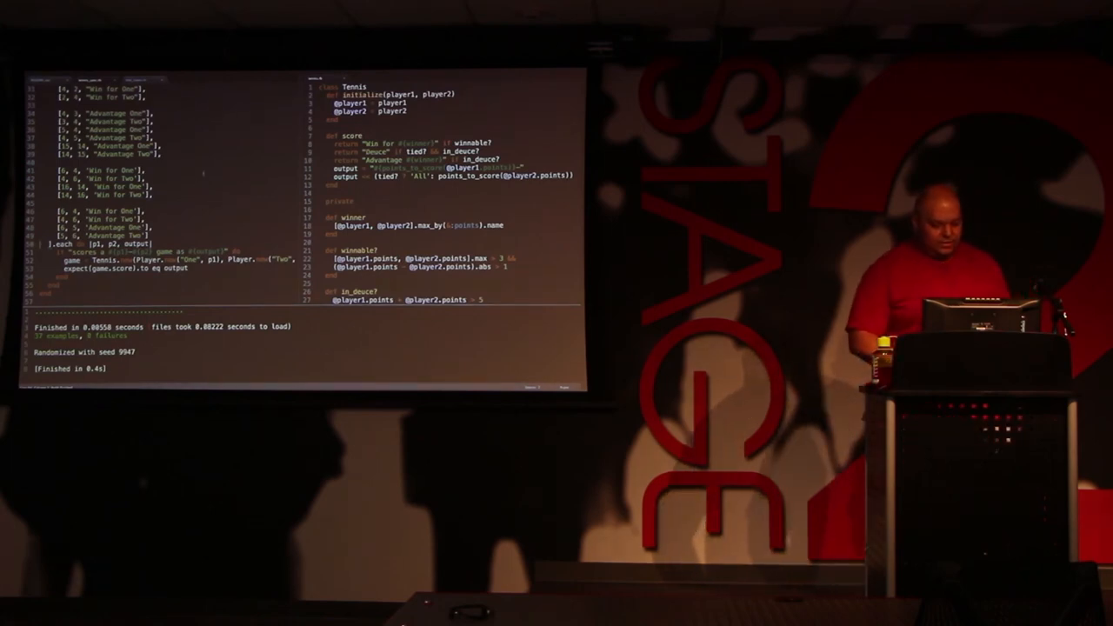
pyautogui.scroll(3)
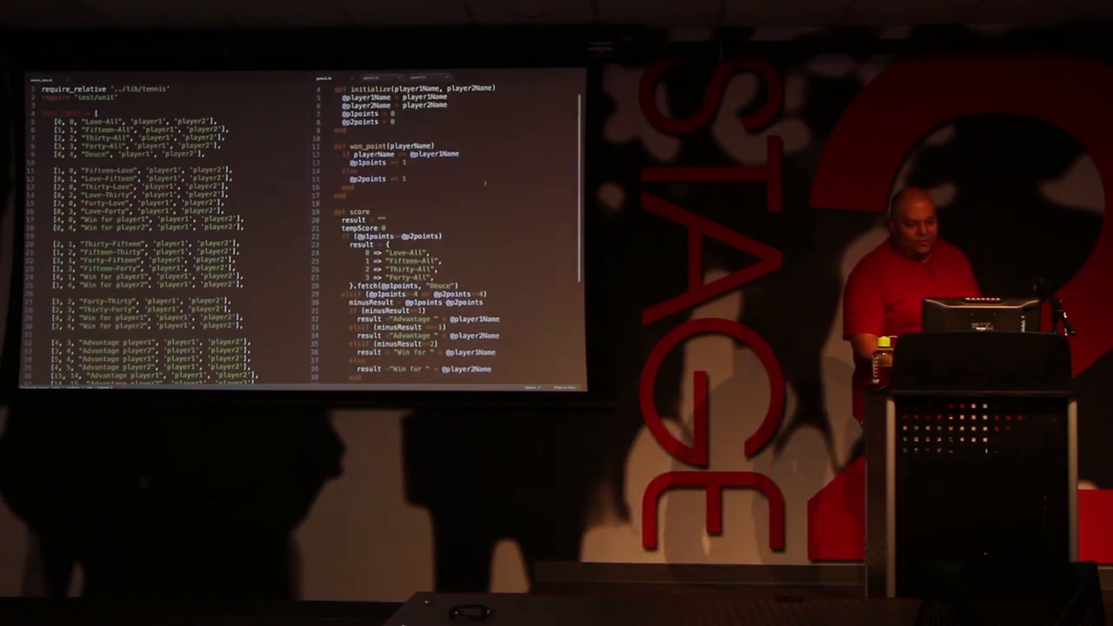
pyautogui.scroll(-3)
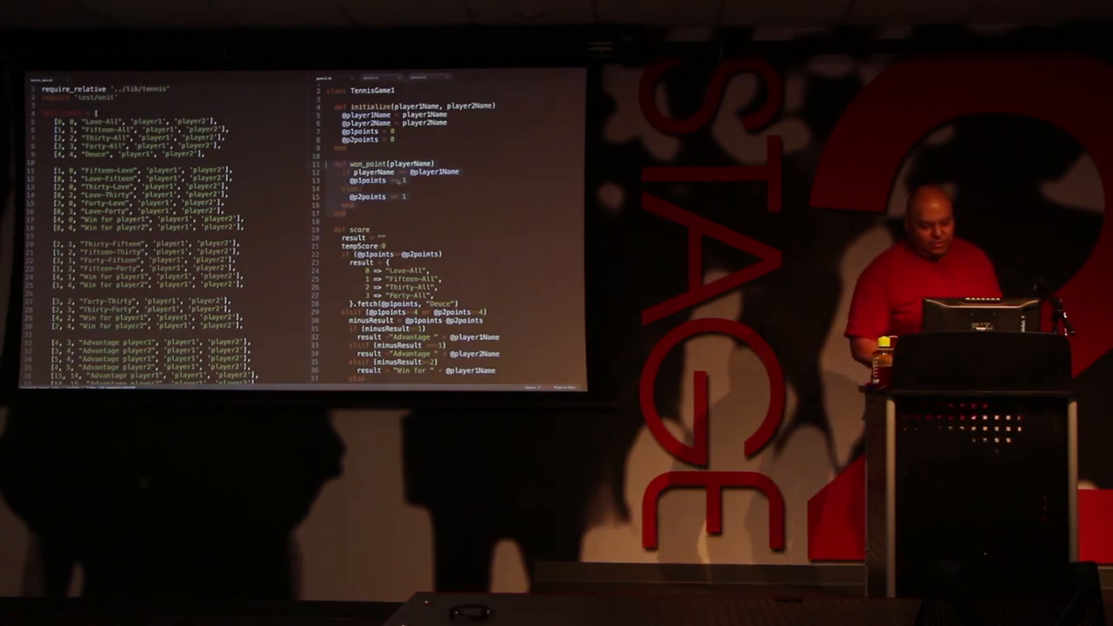
pyautogui.scroll(-3)
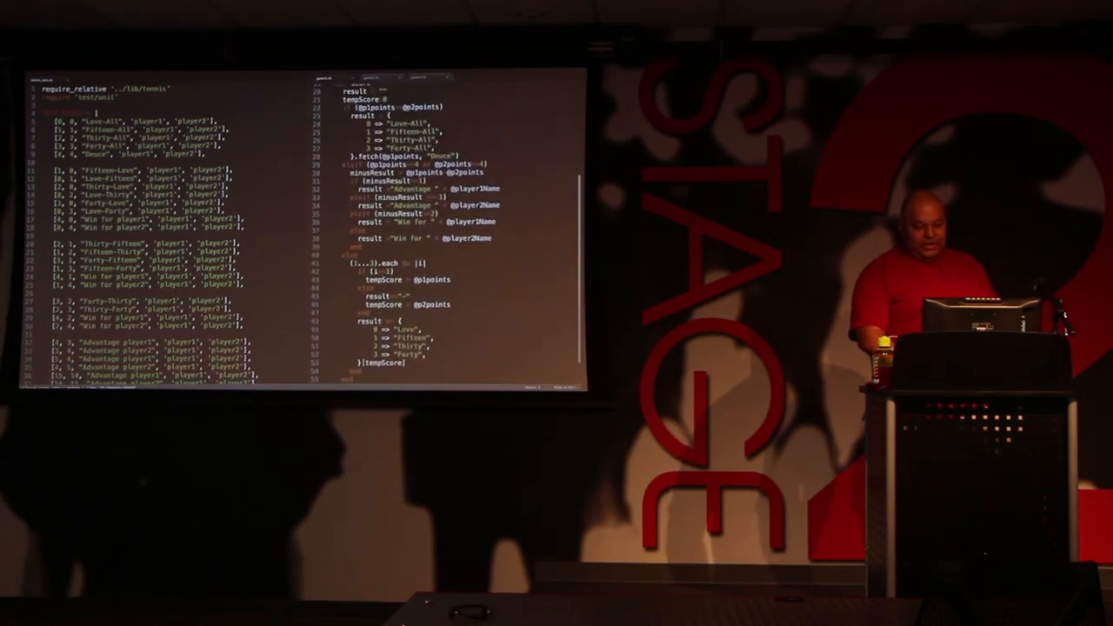
pyautogui.scroll(-3)
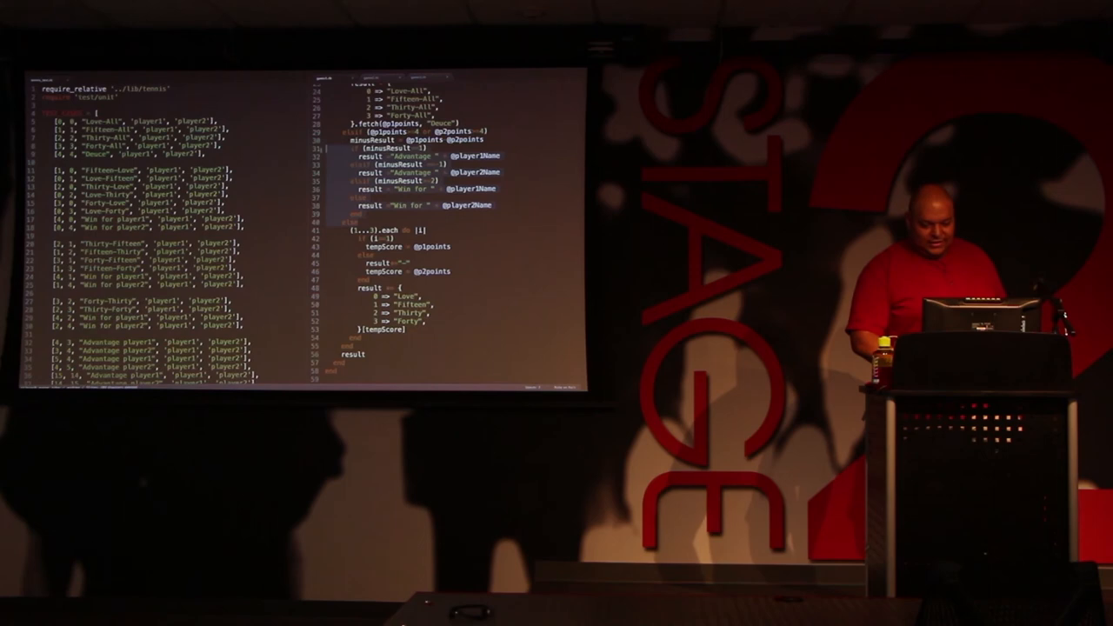
pyautogui.scroll(3)
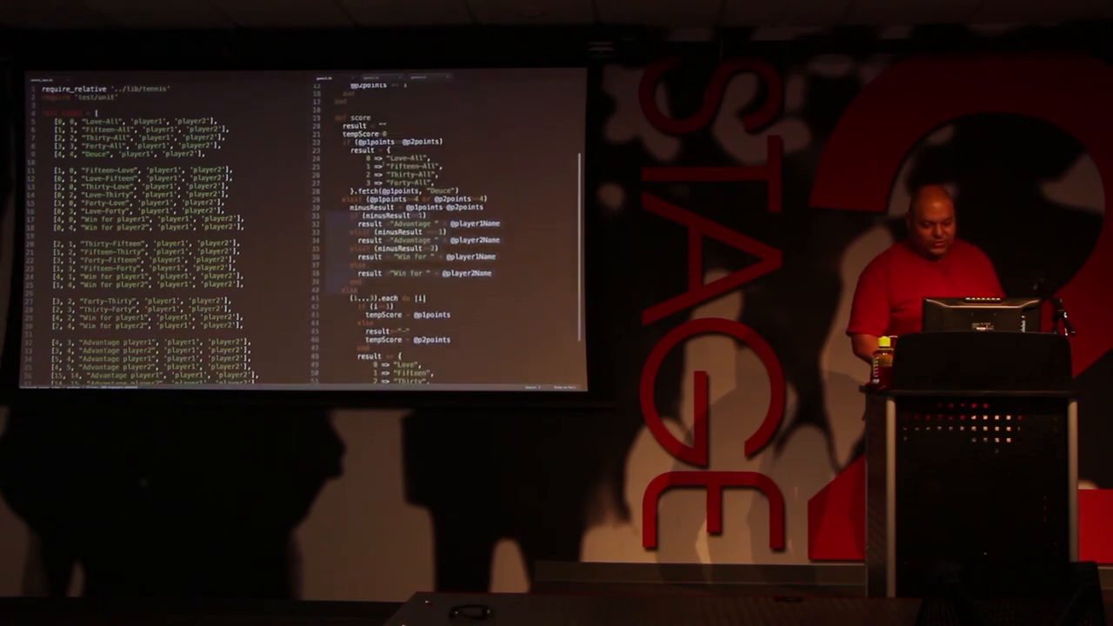
pyautogui.scroll(-3)
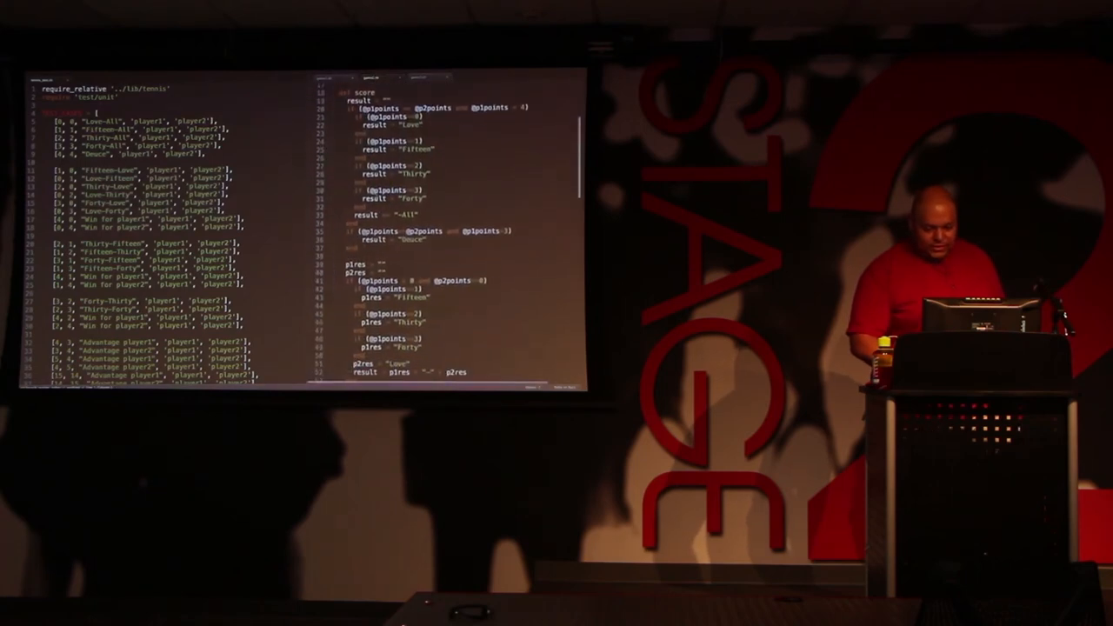
pyautogui.scroll(-3)
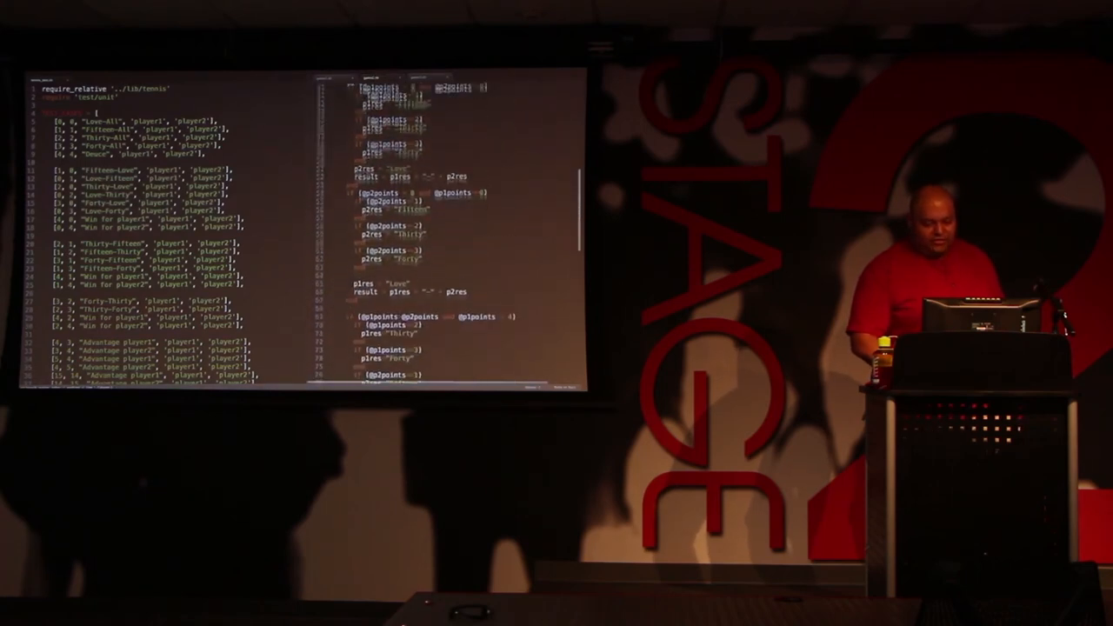
pyautogui.scroll(-3)
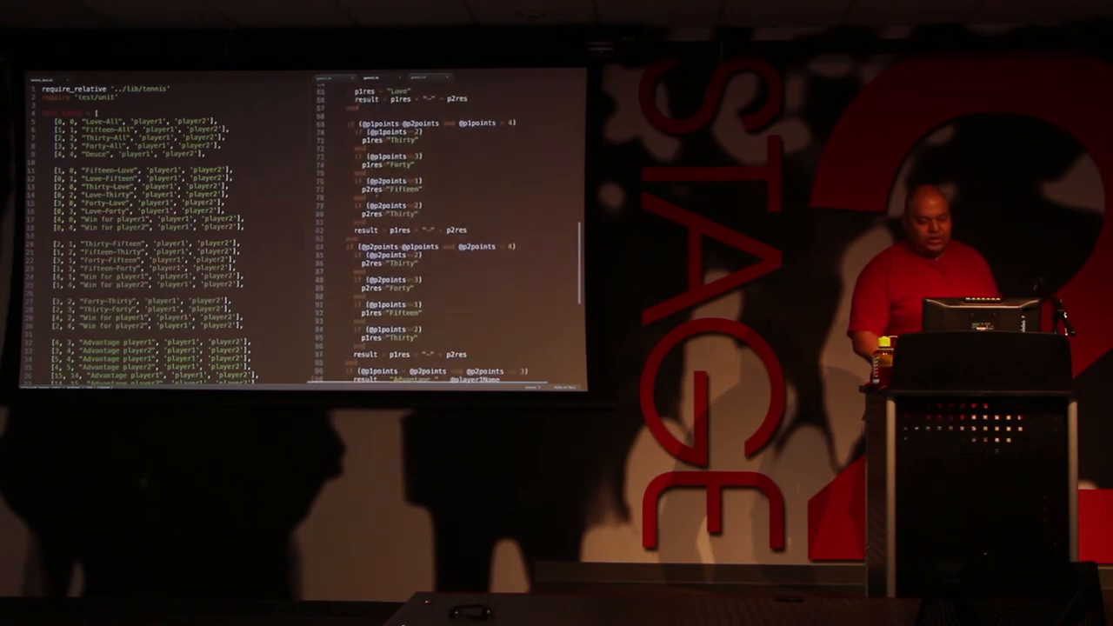
pyautogui.scroll(-3)
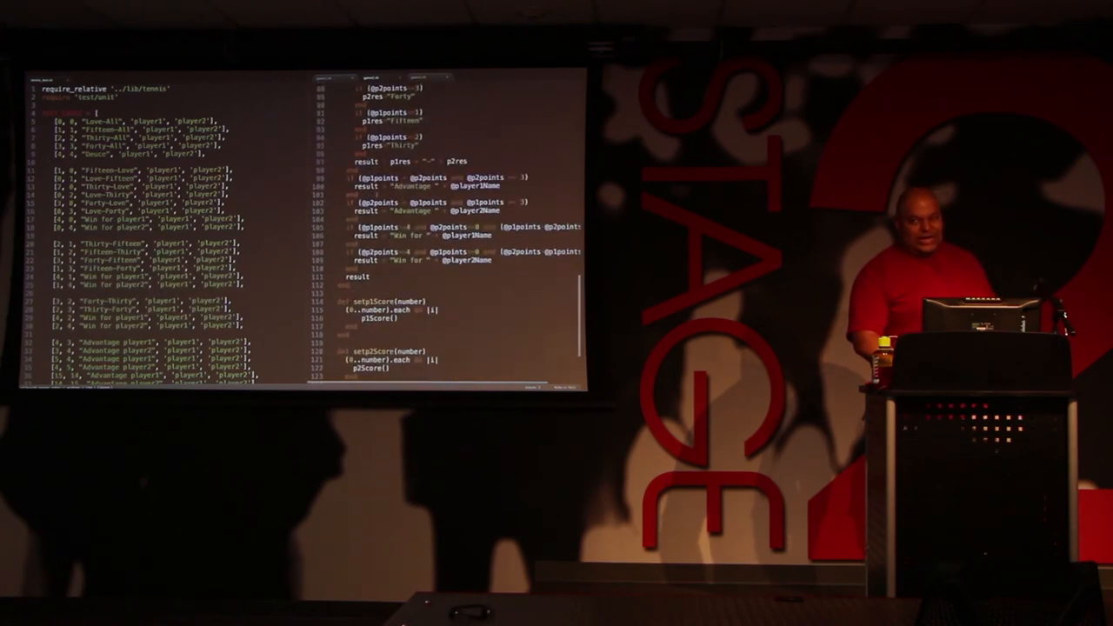
pyautogui.scroll(3)
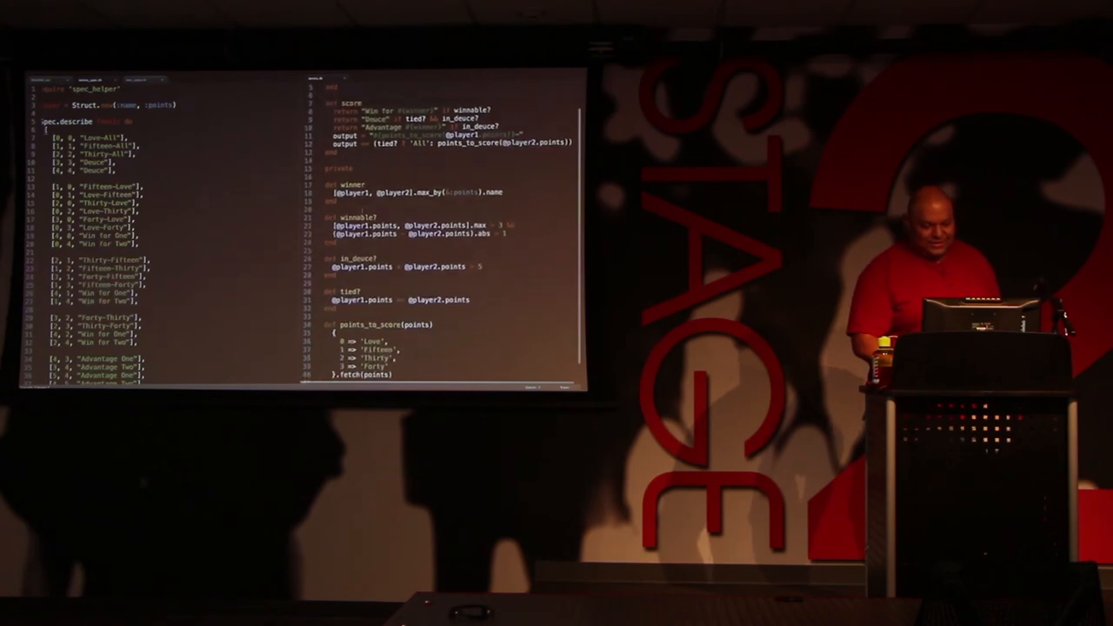
# - Scroll the refactored tennis.rb to show score, winner, winnable? and in_deuce? beside the spec
pyautogui.scroll(3)
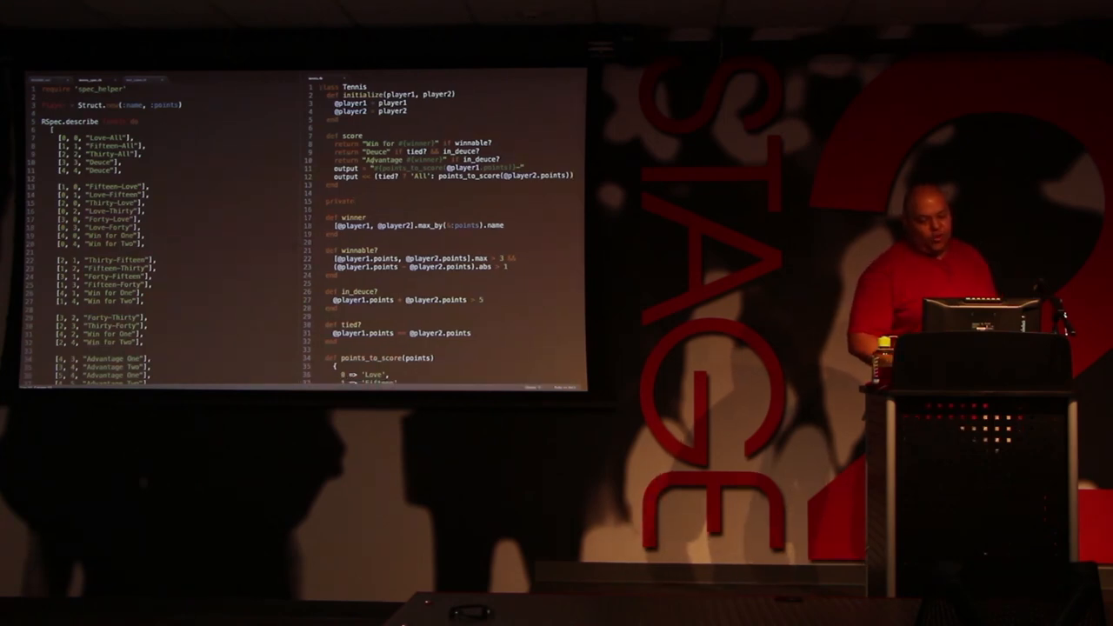
pyautogui.scroll(-3)
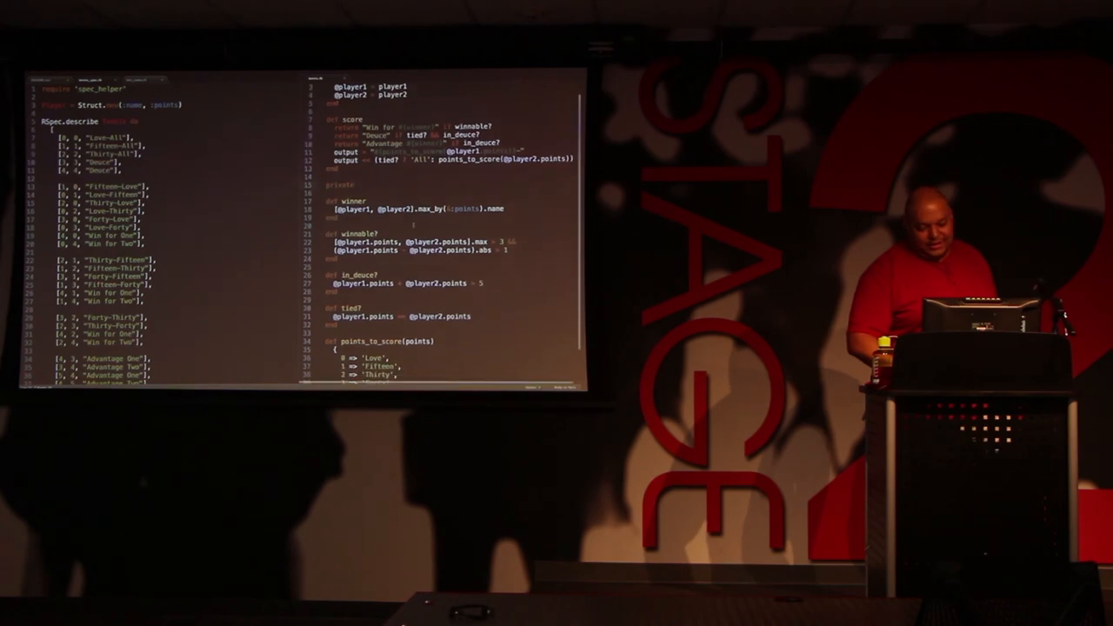